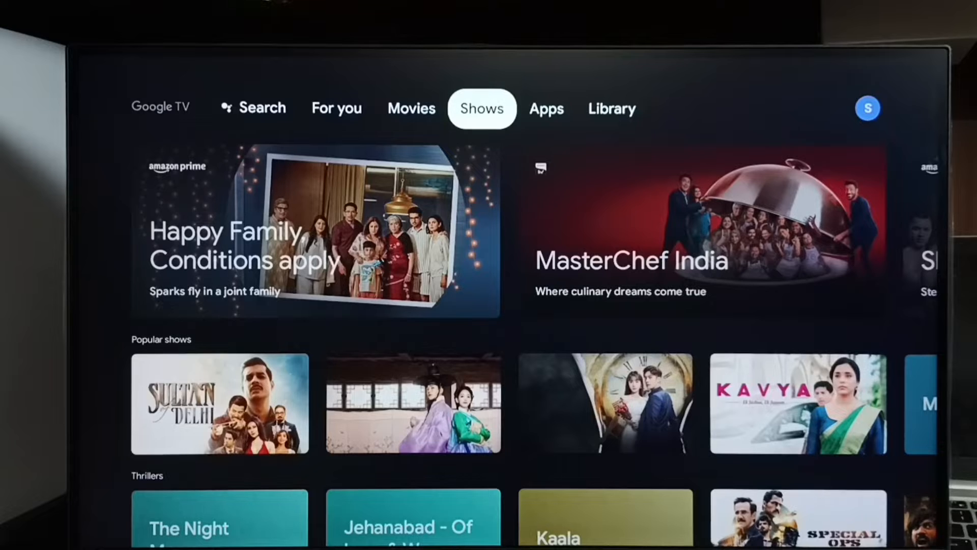
Move from Shows through Apps to Library and bring up the account panel from the profile icon.
click(545, 108)
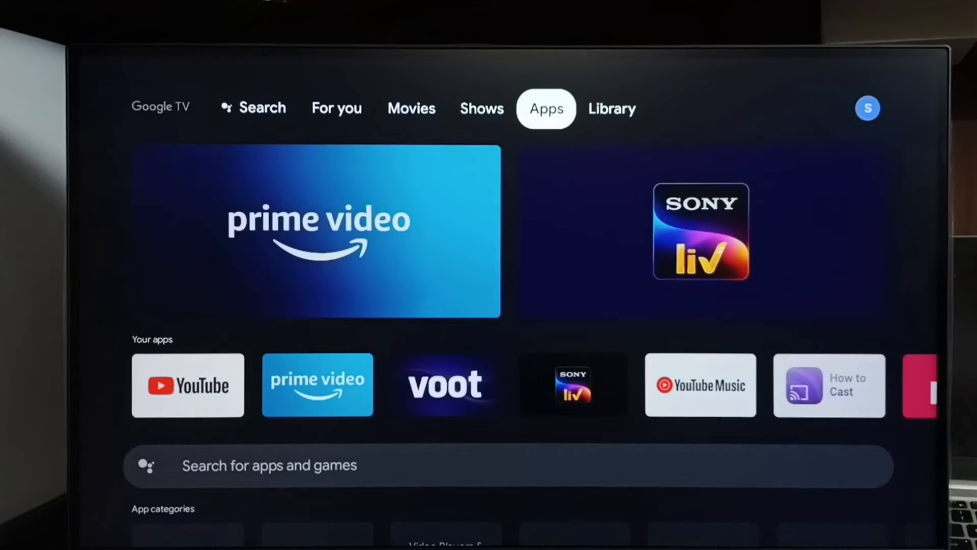
click(611, 109)
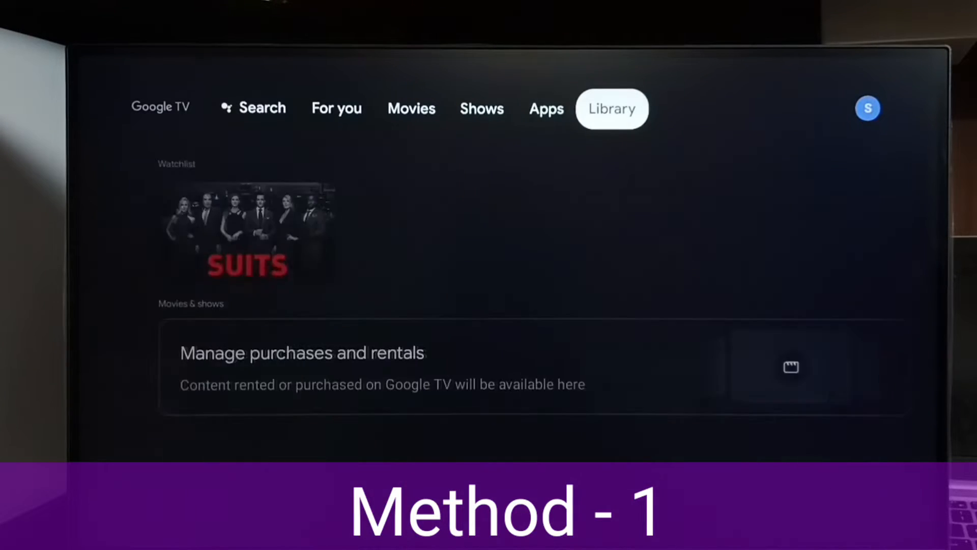
click(867, 108)
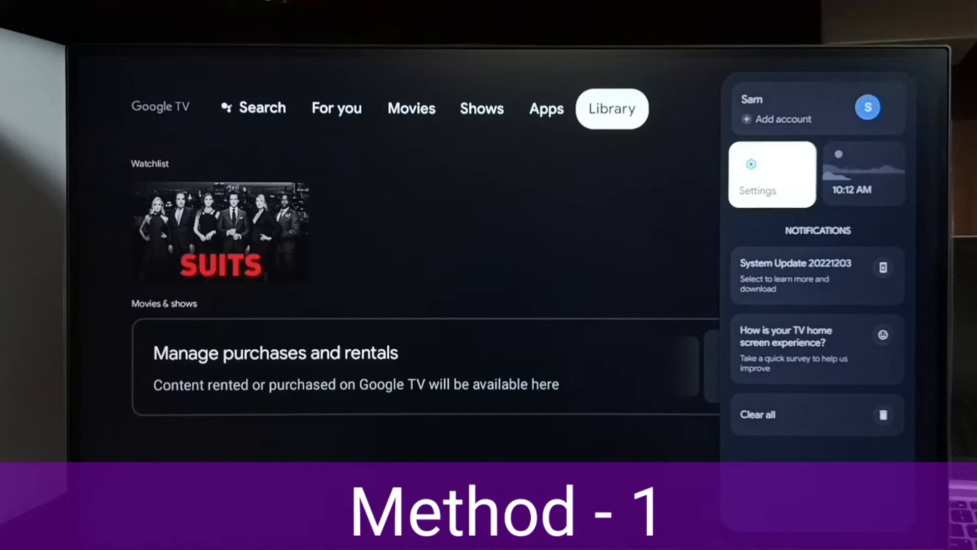
Reach the File Manager app info page via Settings > Apps and scroll to Permissions.
click(771, 174)
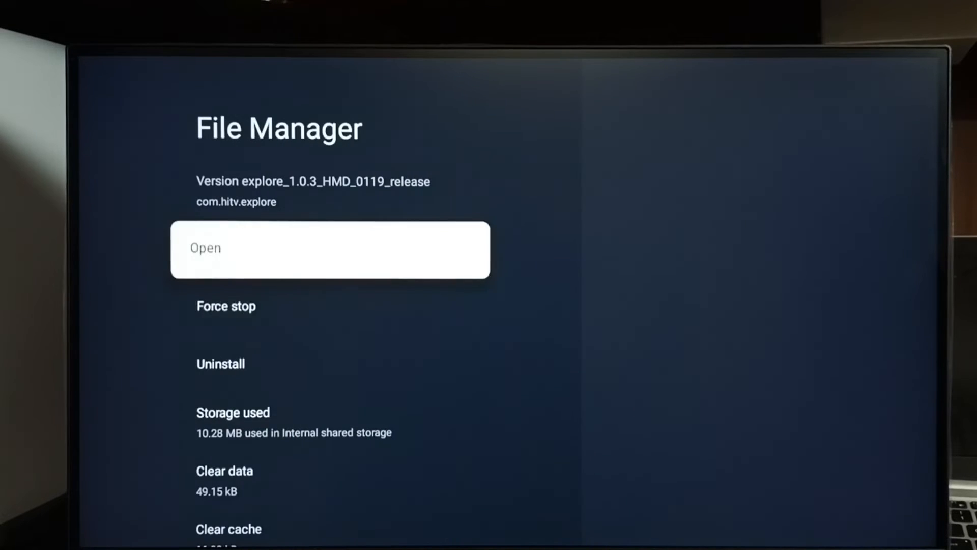
scroll(down, 3)
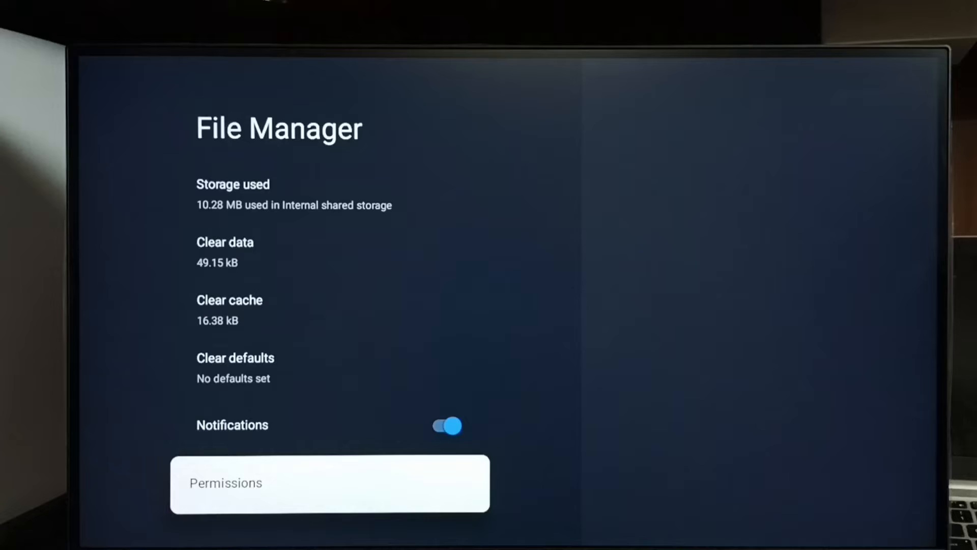
Set File Manager's Files and media permission to Allow, then return to the For you home page.
click(329, 483)
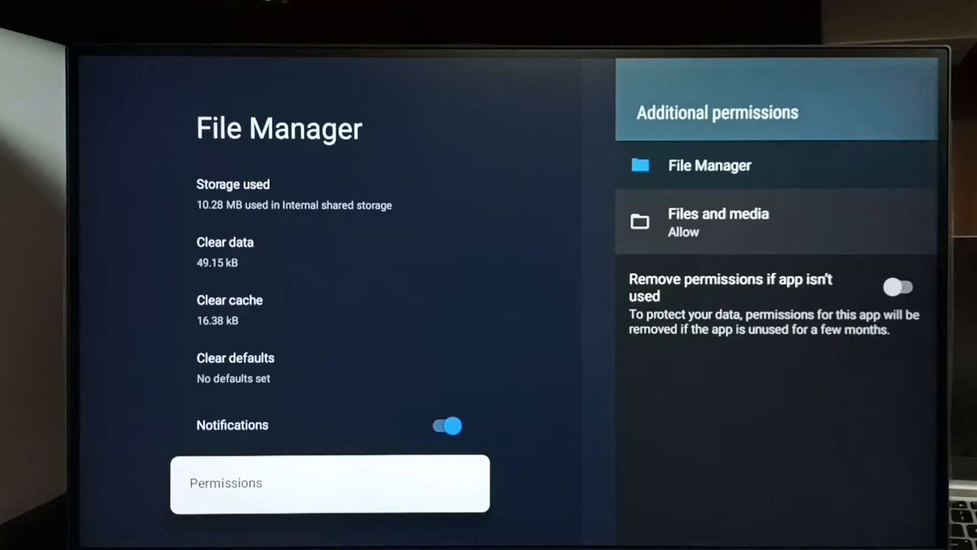
click(718, 223)
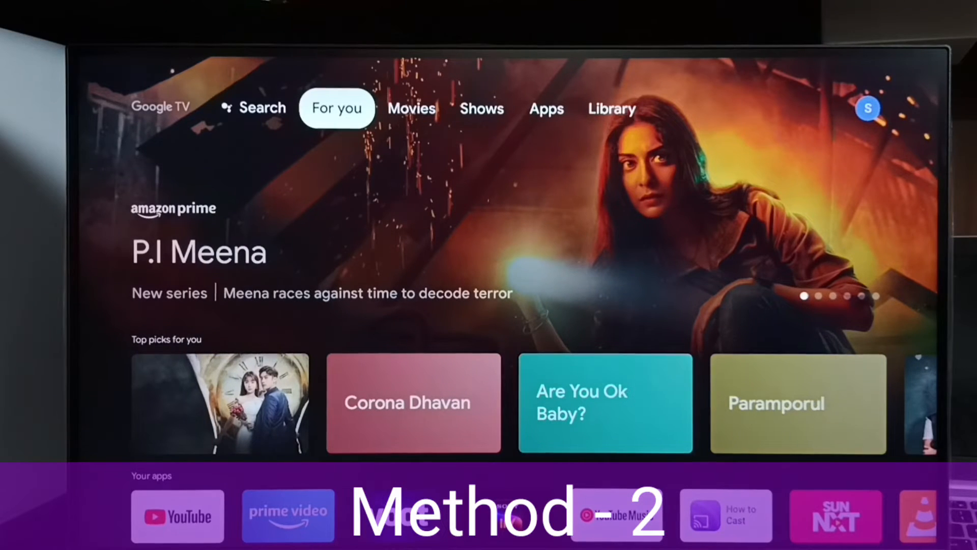
Return through Library and the profile panel into device Settings, heading to Apps > App permissions.
click(612, 108)
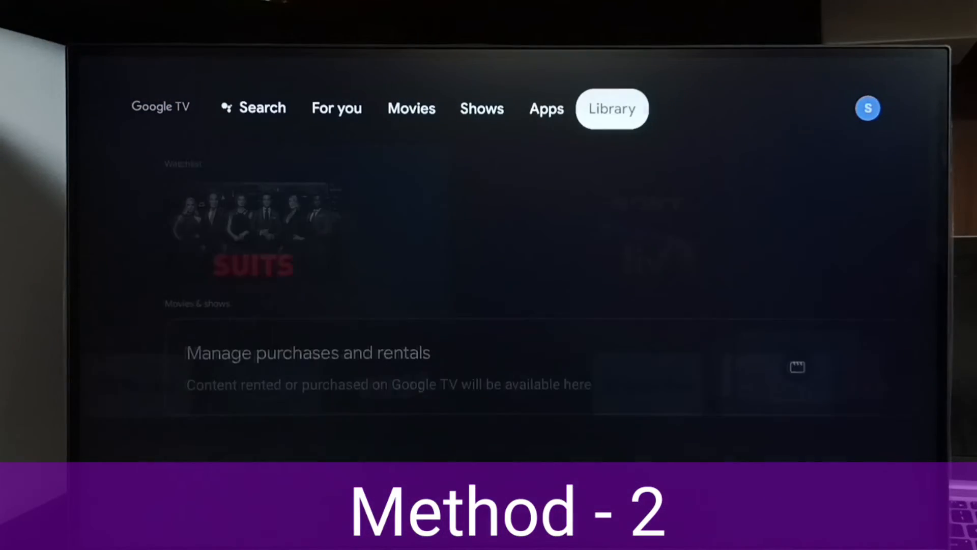
click(867, 107)
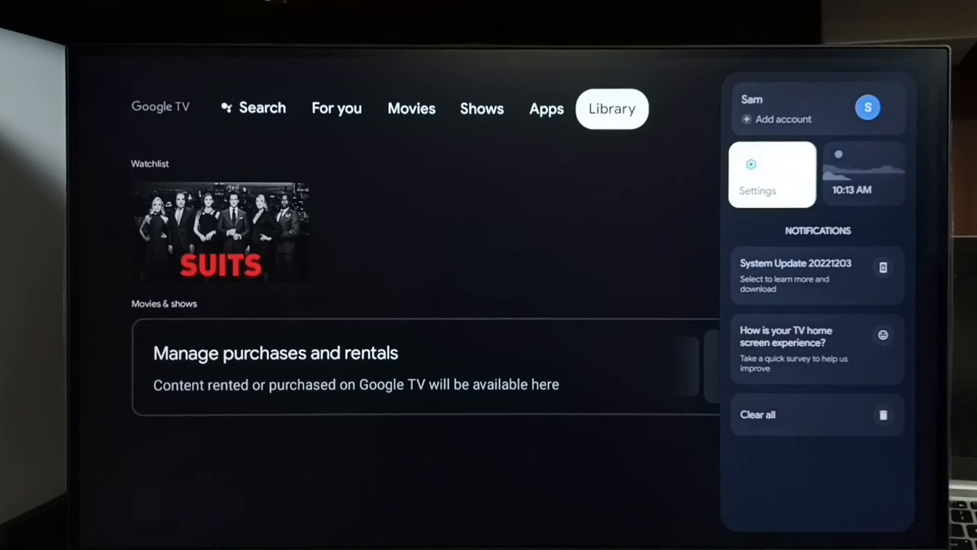
click(771, 174)
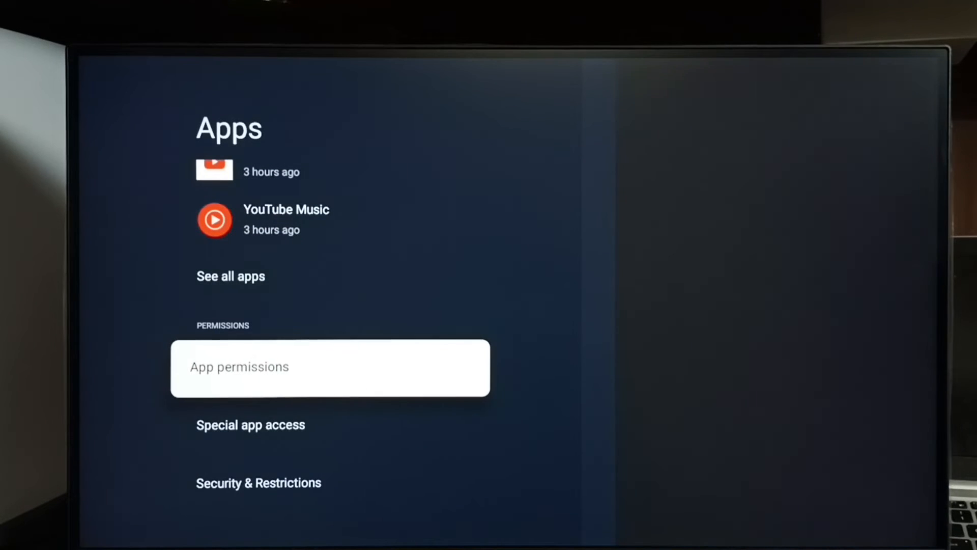
Show the Files and media permission list and scroll to the Denied apps including MX Player TV.
click(329, 368)
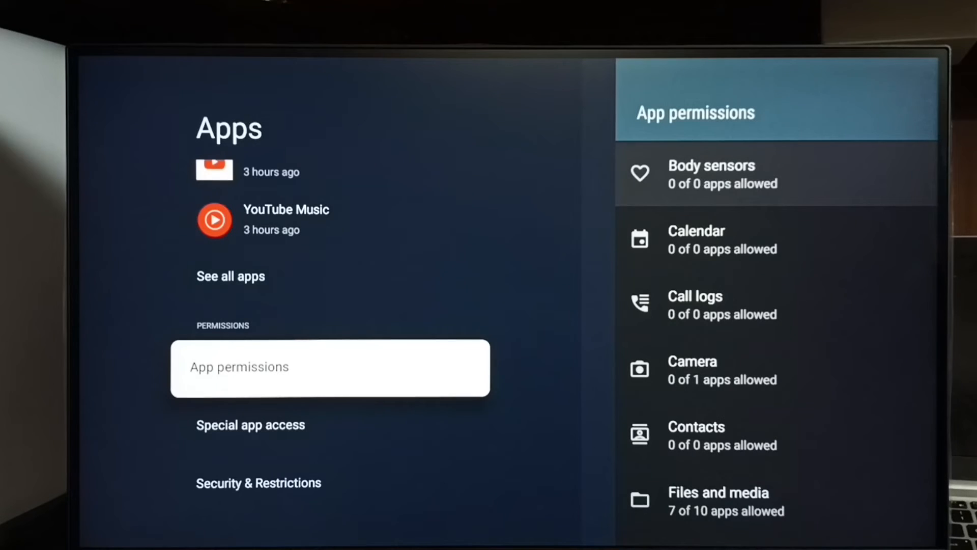
scroll(down, 3)
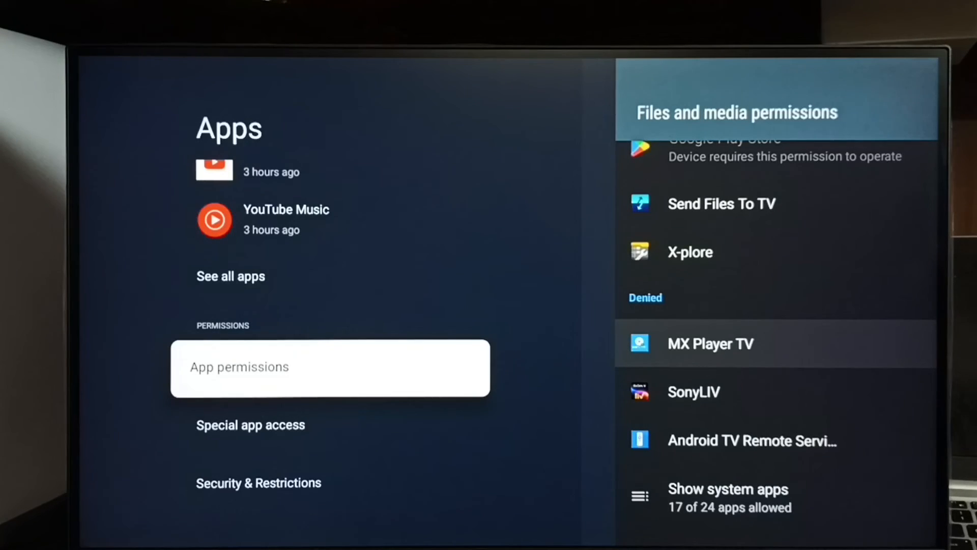
Change MX Player TV's Files and media access from Deny to 'Allow only while using the app'.
click(710, 343)
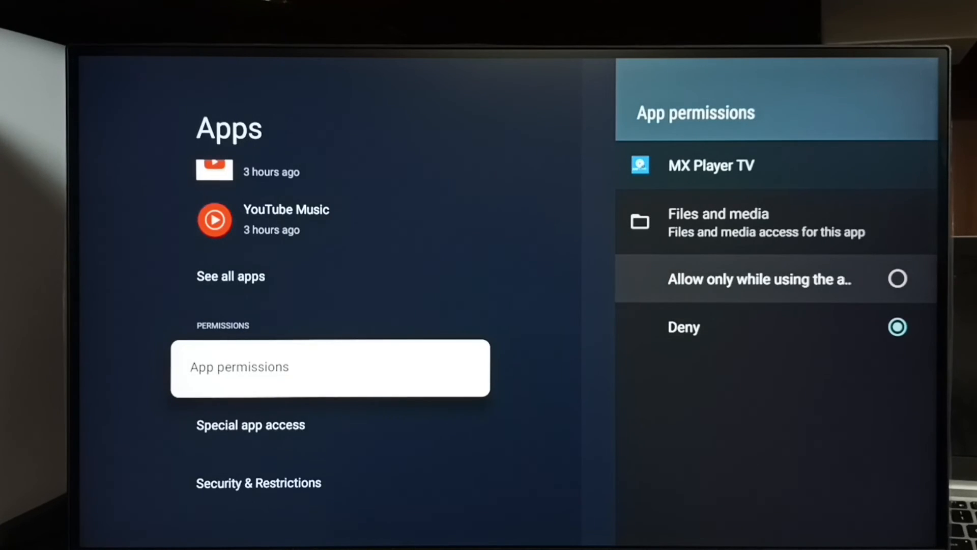
click(898, 279)
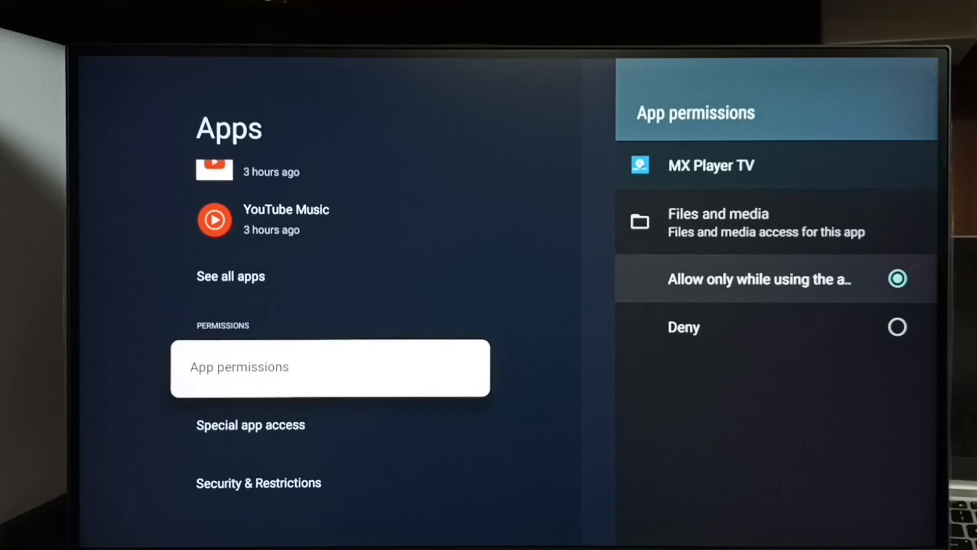